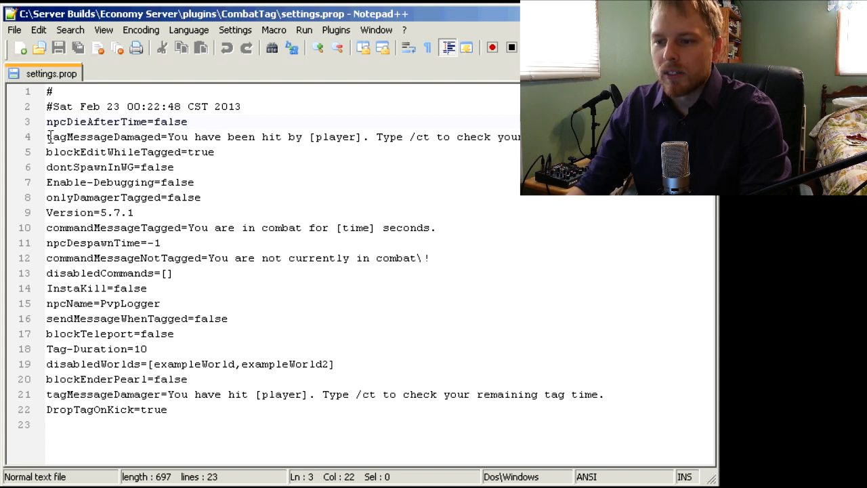
double_click(102, 137)
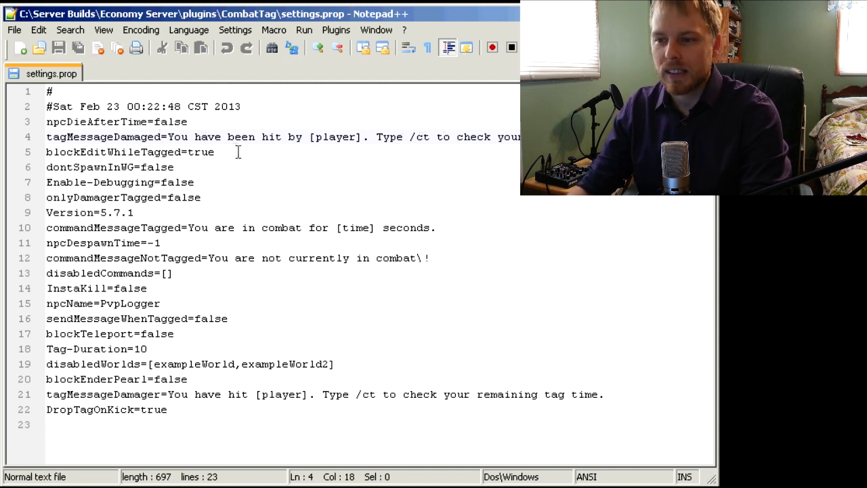
triple_click(129, 151)
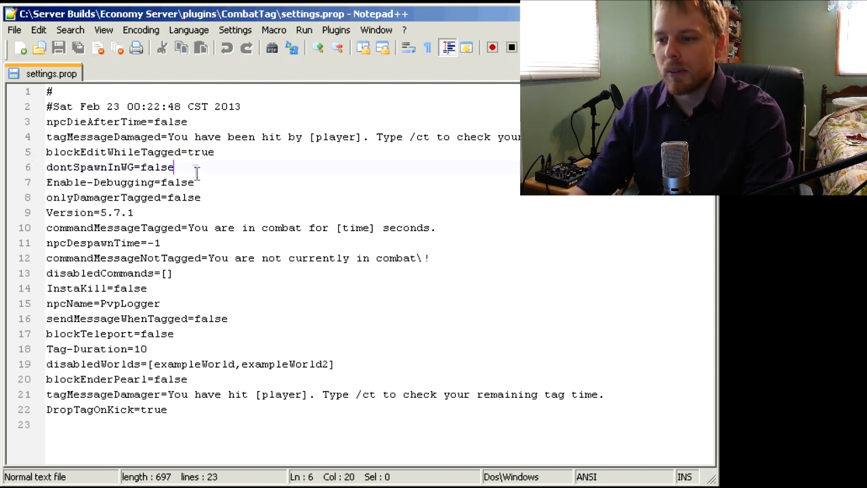
triple_click(108, 166)
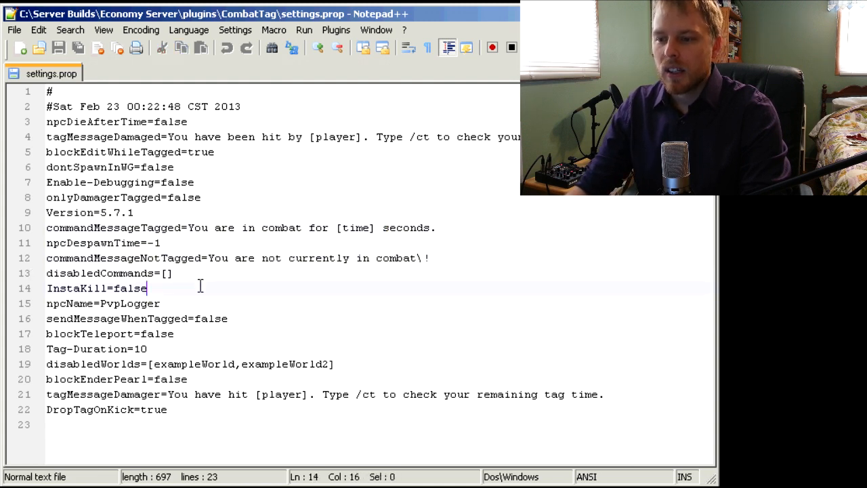
click(170, 273)
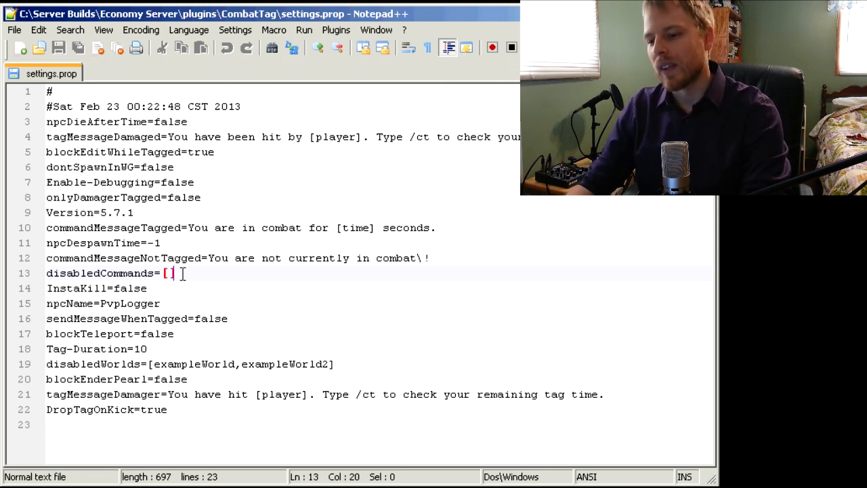
click(147, 287)
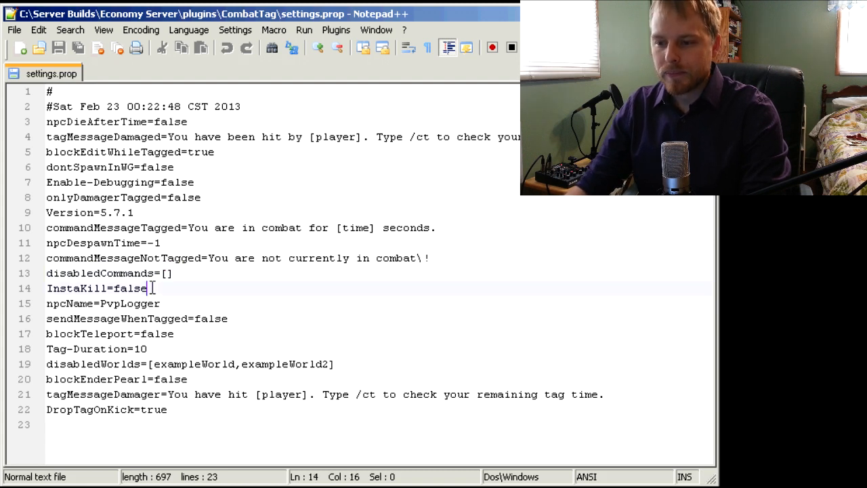
triple_click(95, 287)
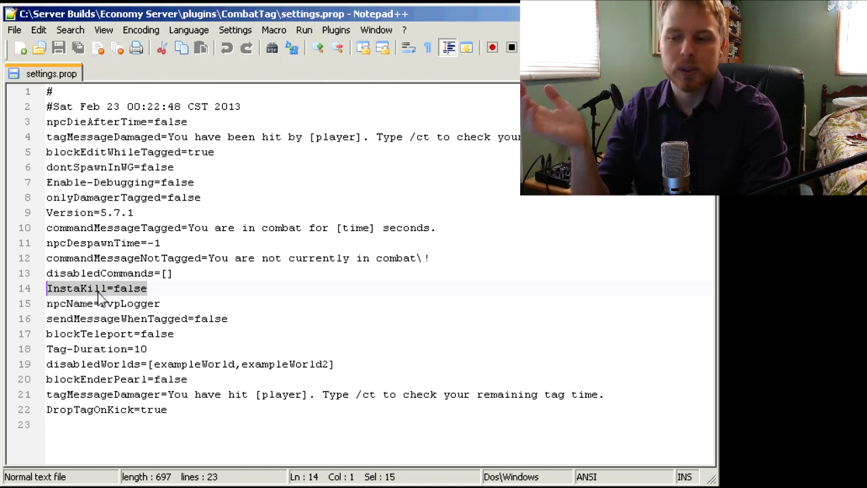
click(184, 303)
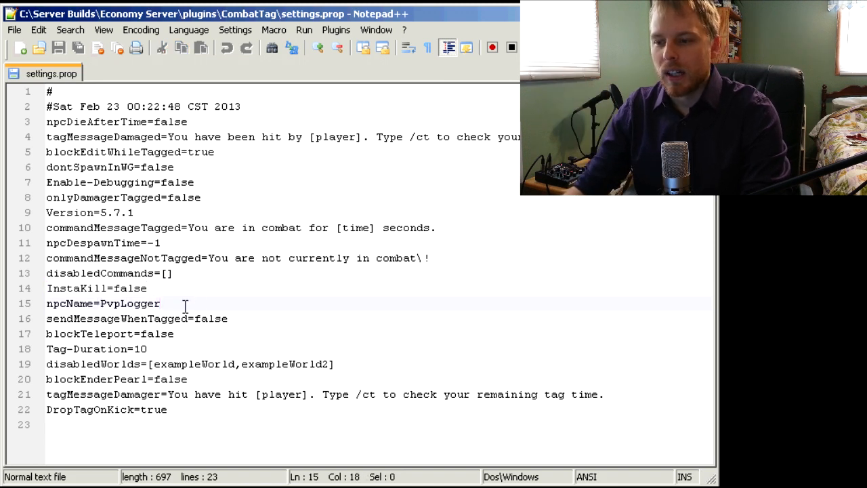
click(100, 303)
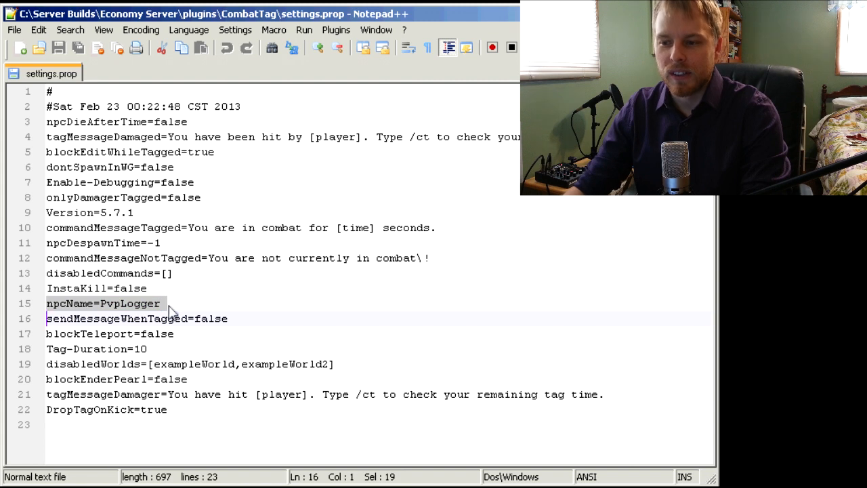
click(160, 303)
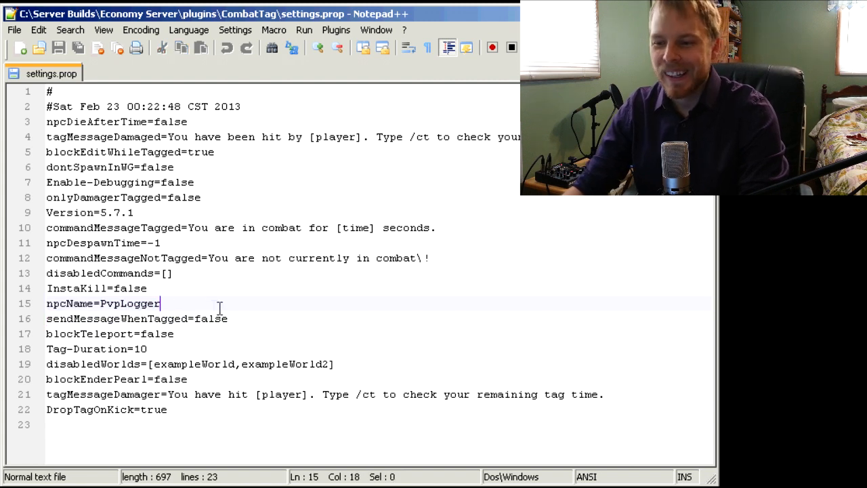
click(237, 318)
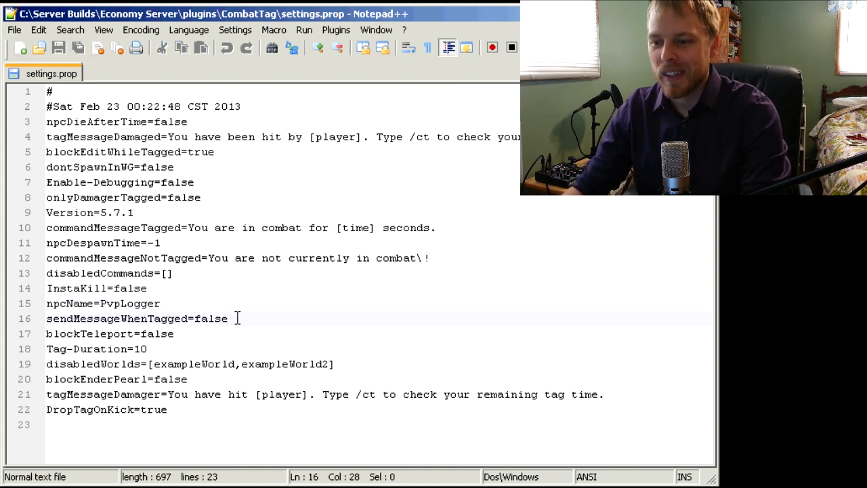